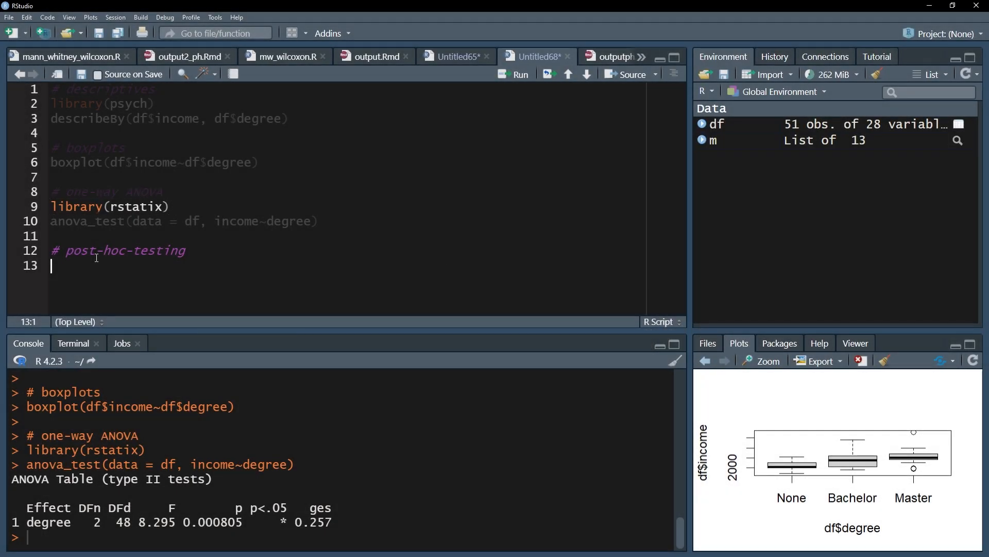
# Step: Start the pipeline df %>% pairwise_t_test(income~degree, …) under the post-hoc comment
pyautogui.write('df %>%')
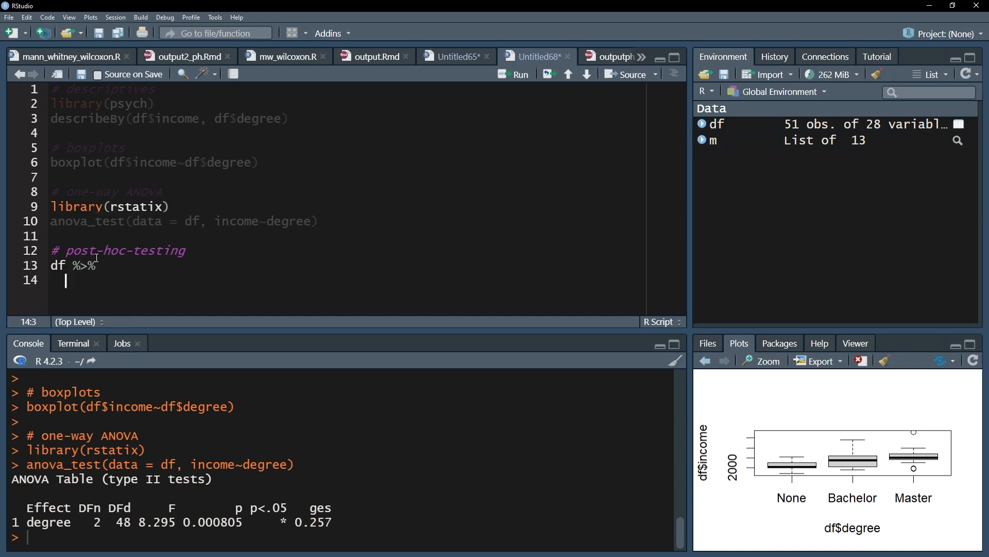
pyautogui.write('pairwise_t_test(')
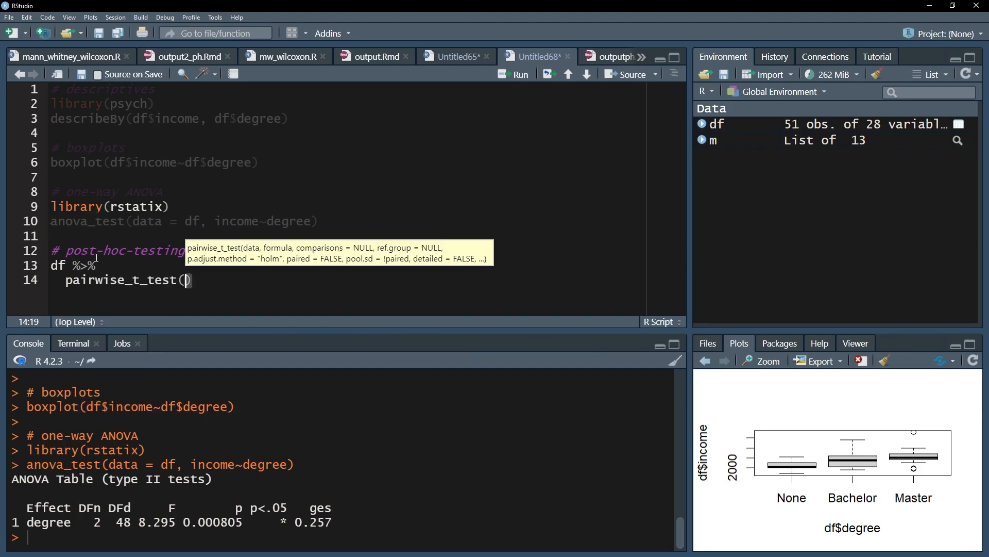
pyautogui.write('income')
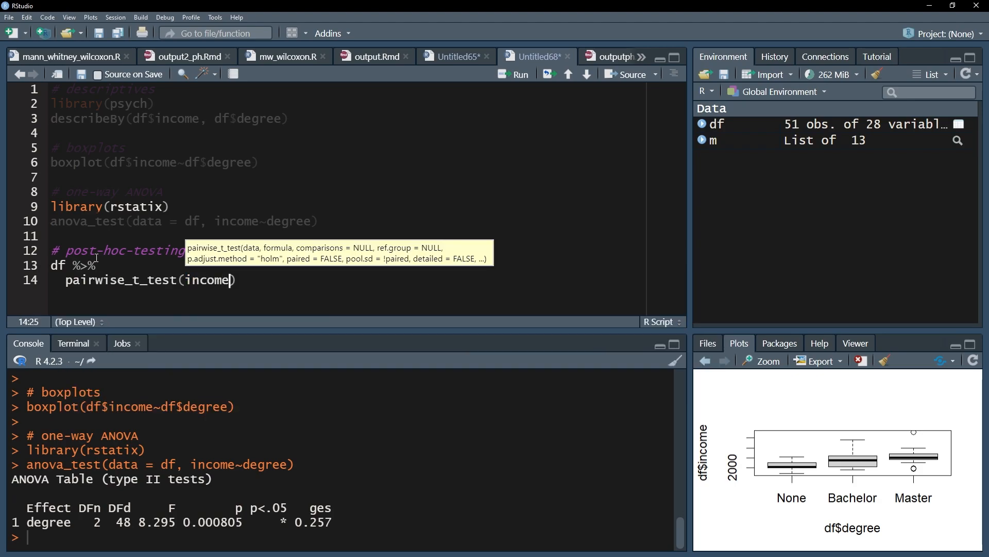
pyautogui.write('~degree')
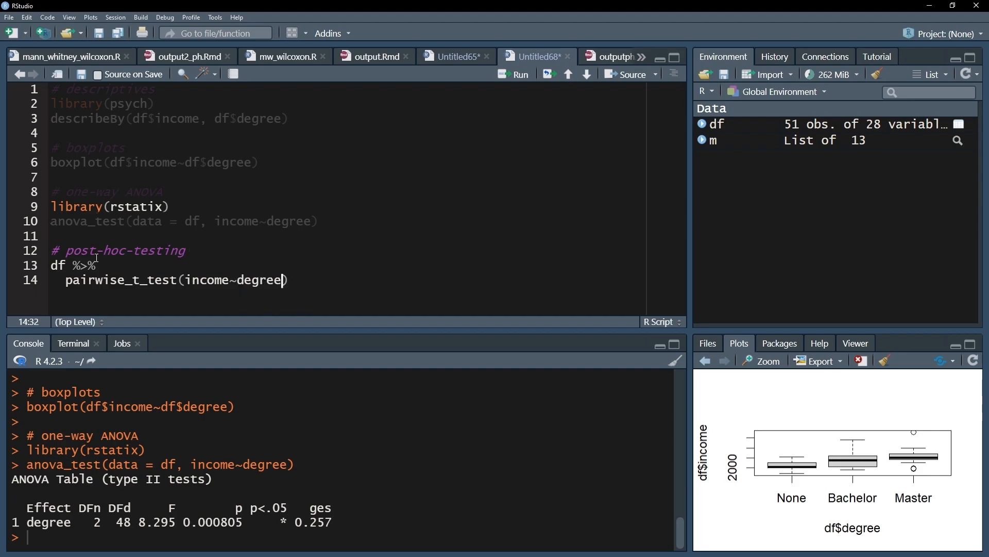
pyautogui.write(',')
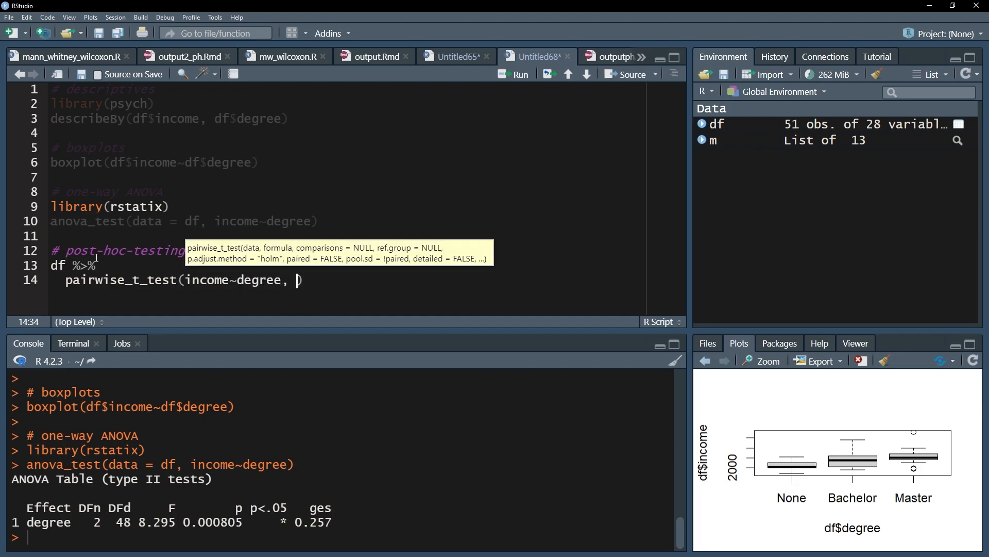
# Step: Complete the call with pool.sd = FALSE and p.adjust.method = "bonferroni"
pyautogui.write('pool.sd =')
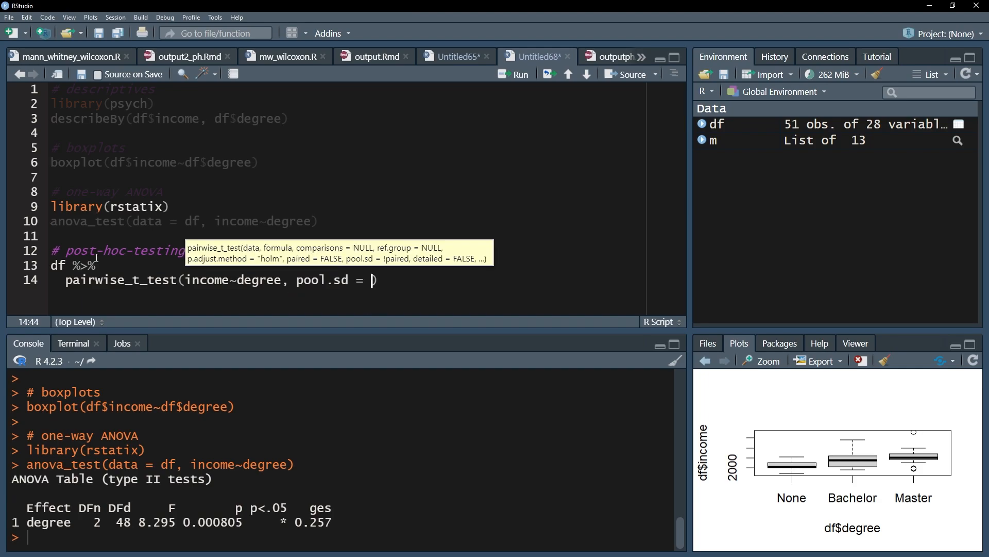
pyautogui.write('FALSE,')
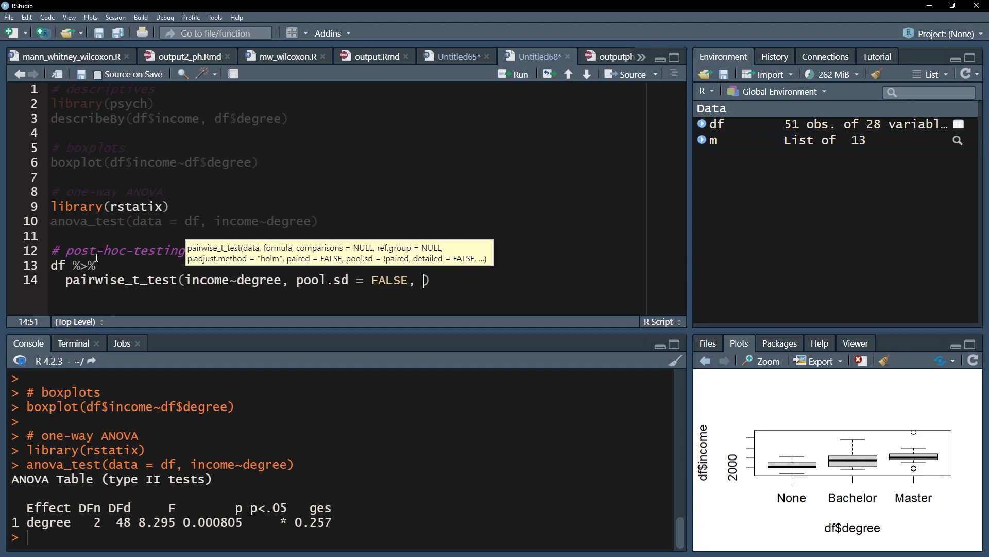
pyautogui.write('p.adjust.method = "bonfer')
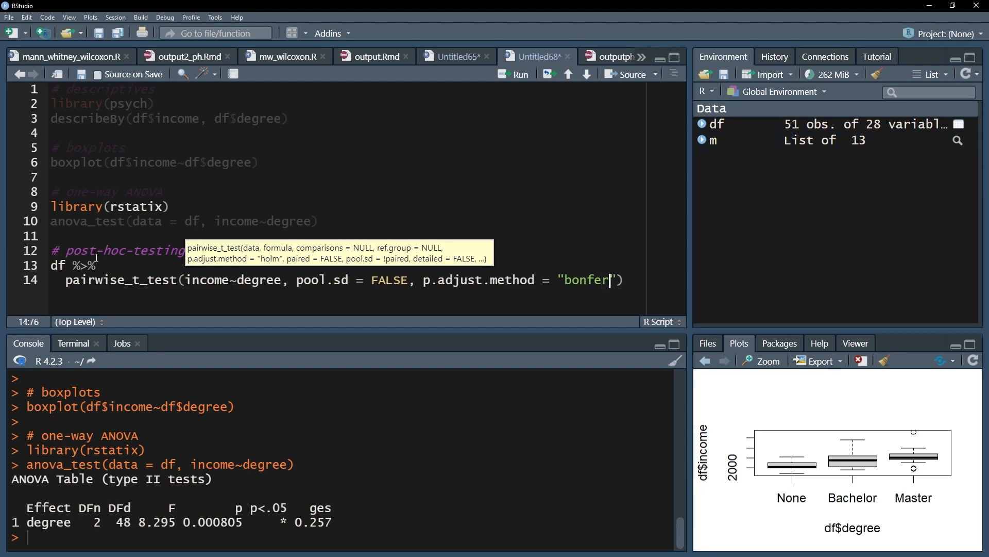
pyautogui.write('roni')
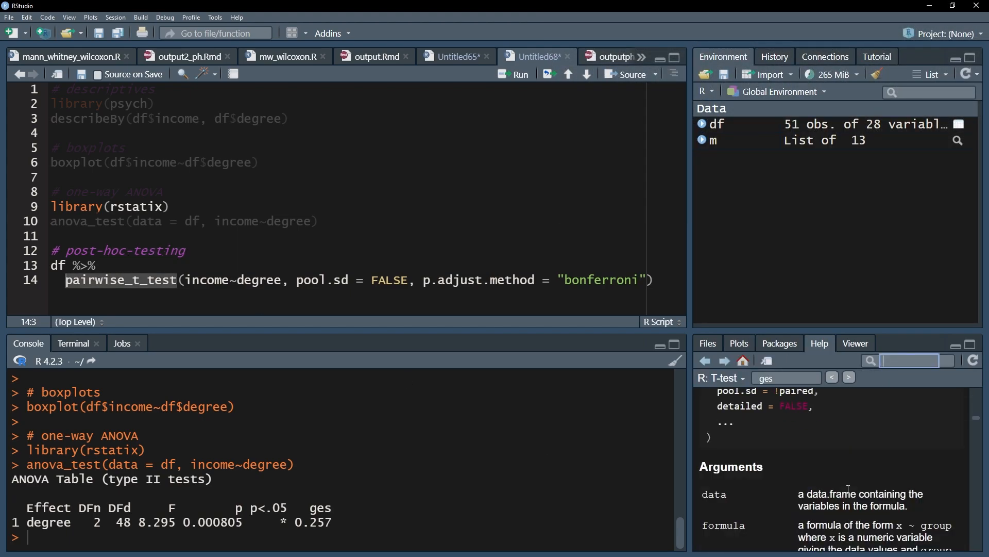
# Step: Scroll the pairwise_t_test help page down to its Arguments section
pyautogui.scroll(-3)
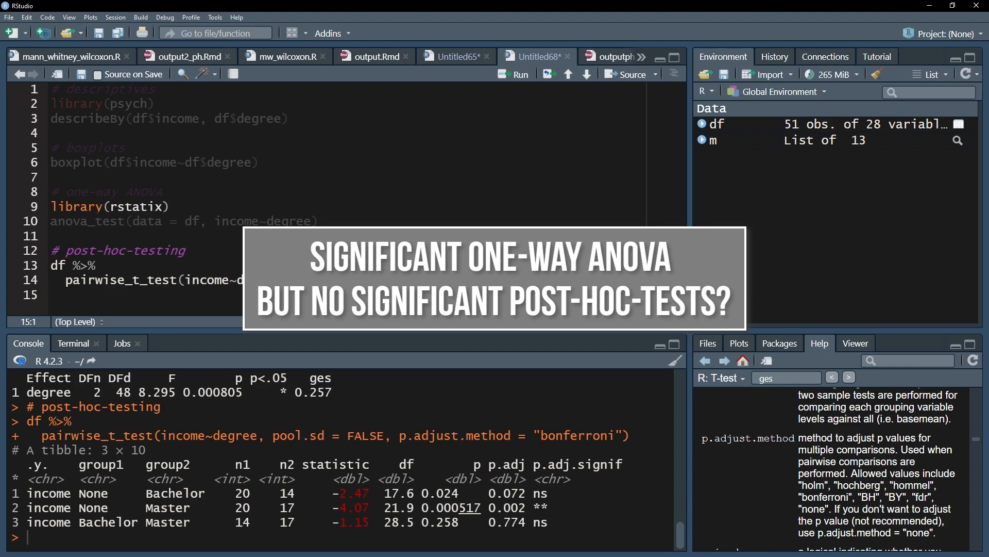
pyautogui.click(51, 295)
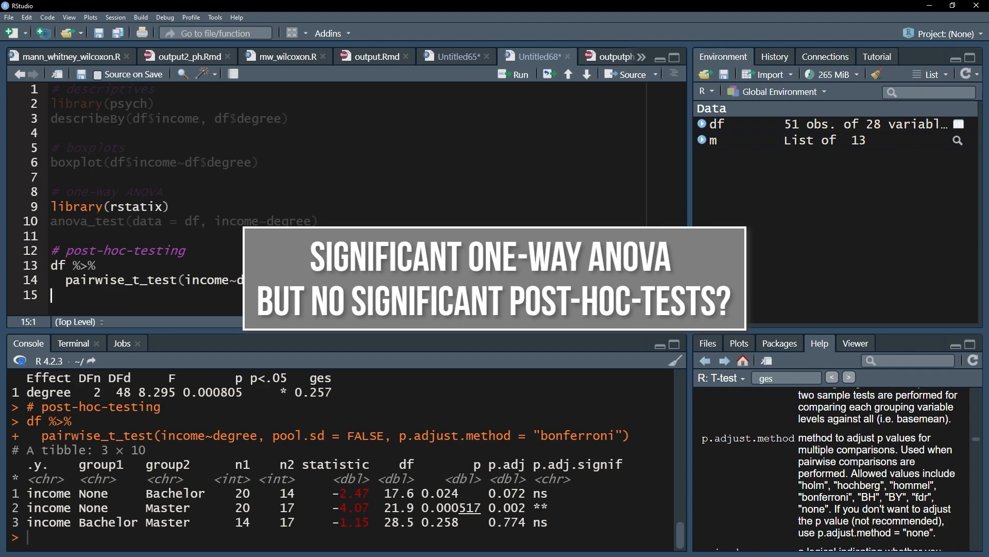